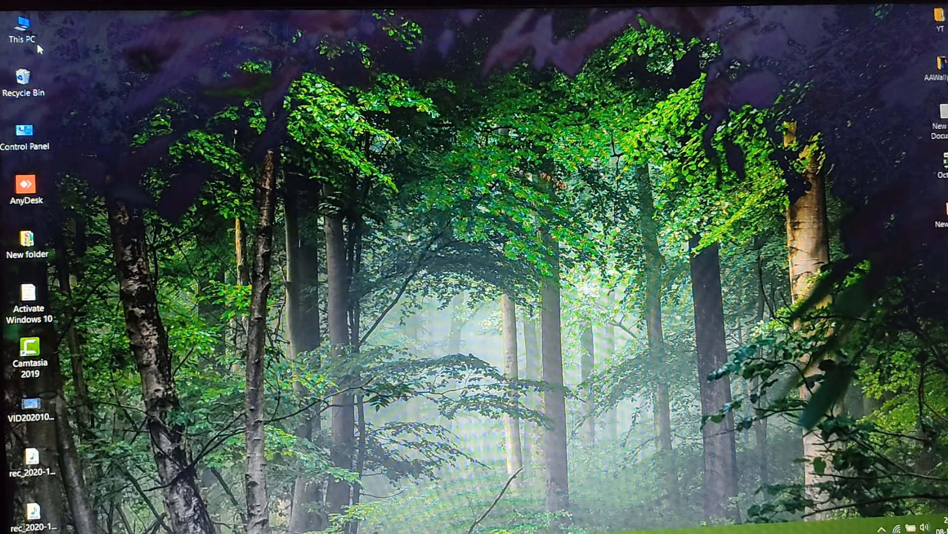
# Step: Open This PC from the desktop to view user folders and drives, including the USB drive
pyautogui.doubleClick(22, 27)
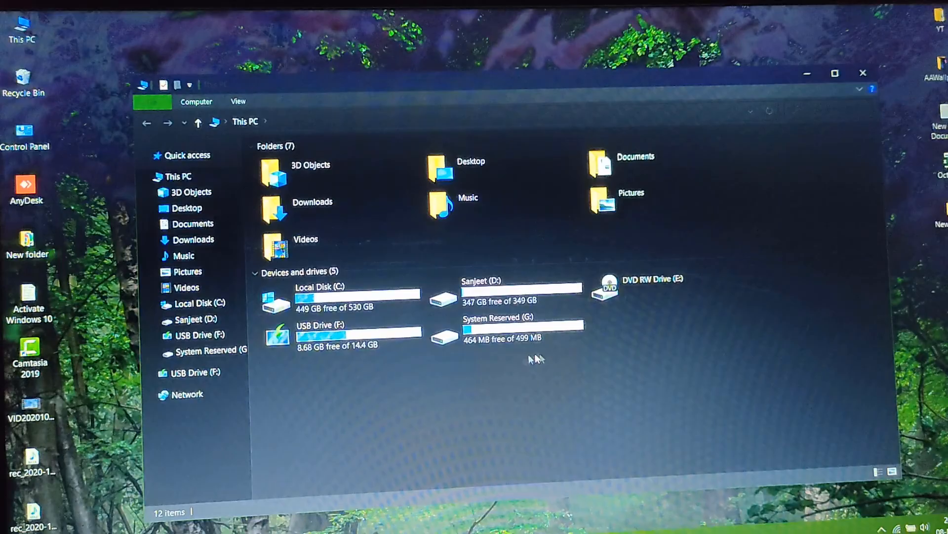
pyautogui.moveTo(500, 381)
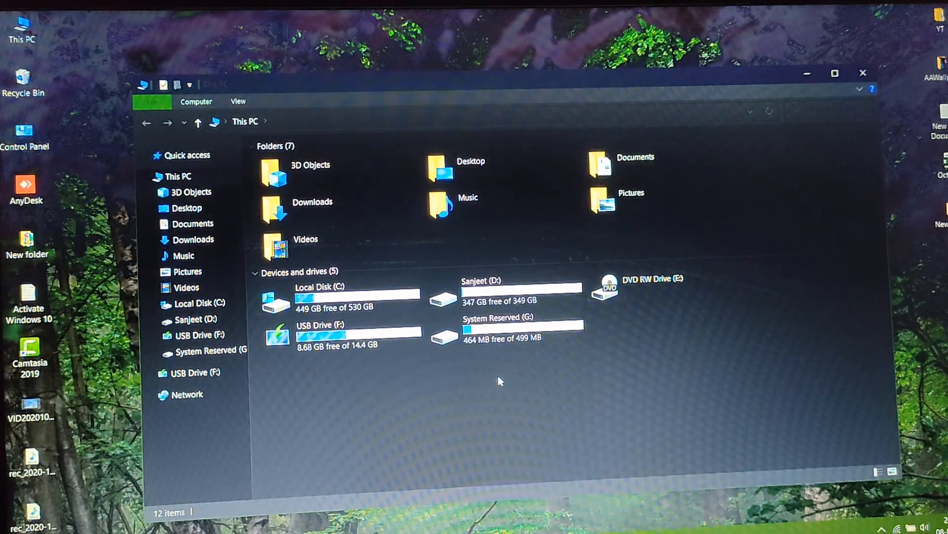